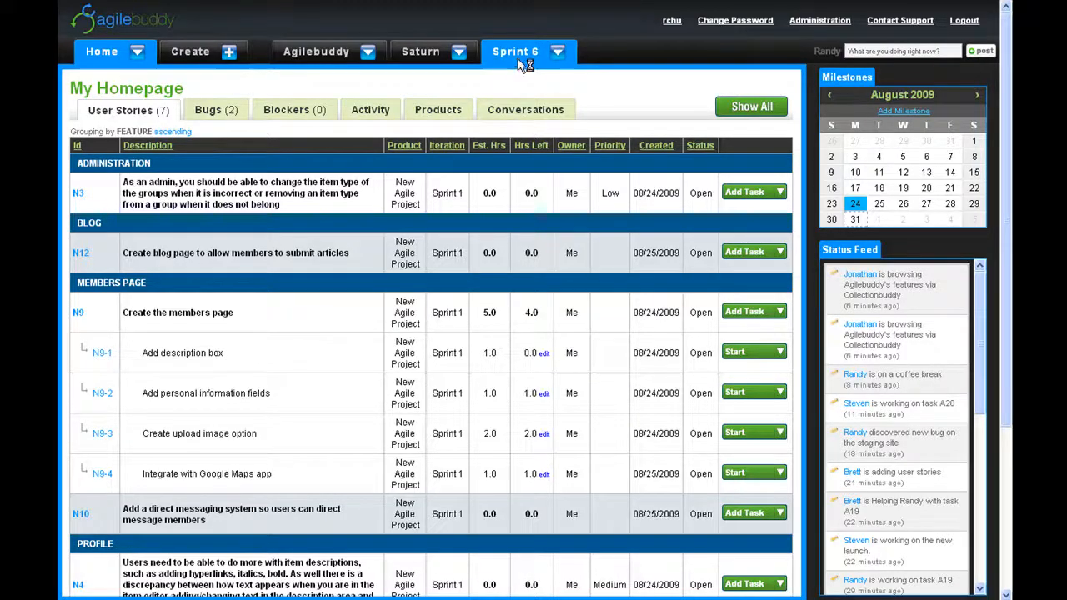
# - View Sprint 6's backlog and summary, checking how capacity and hours are calculated
pyautogui.click(515, 50)
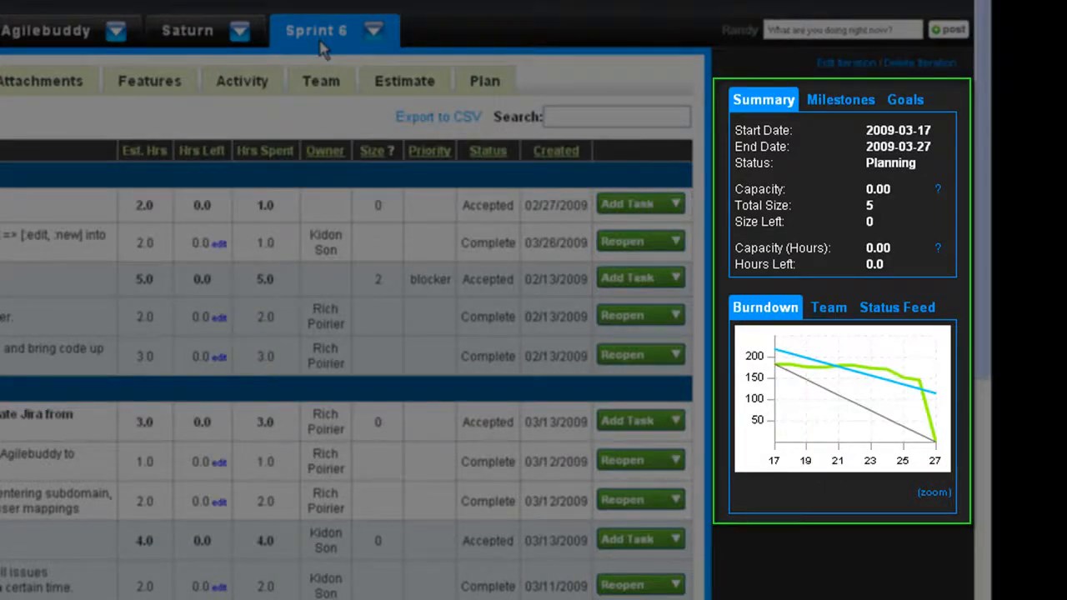
pyautogui.moveTo(609, 90)
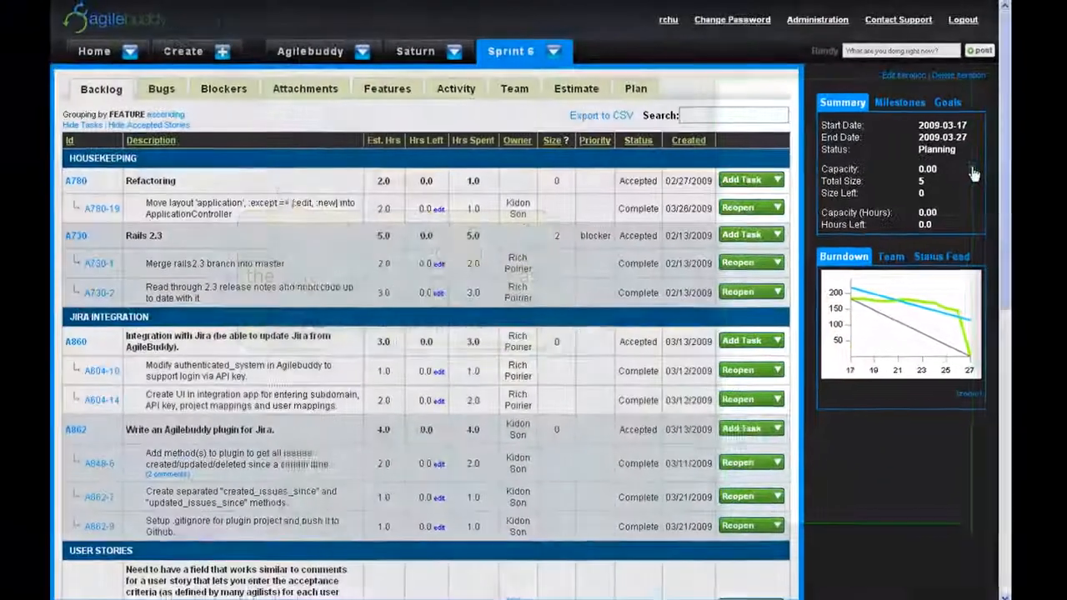
pyautogui.click(973, 170)
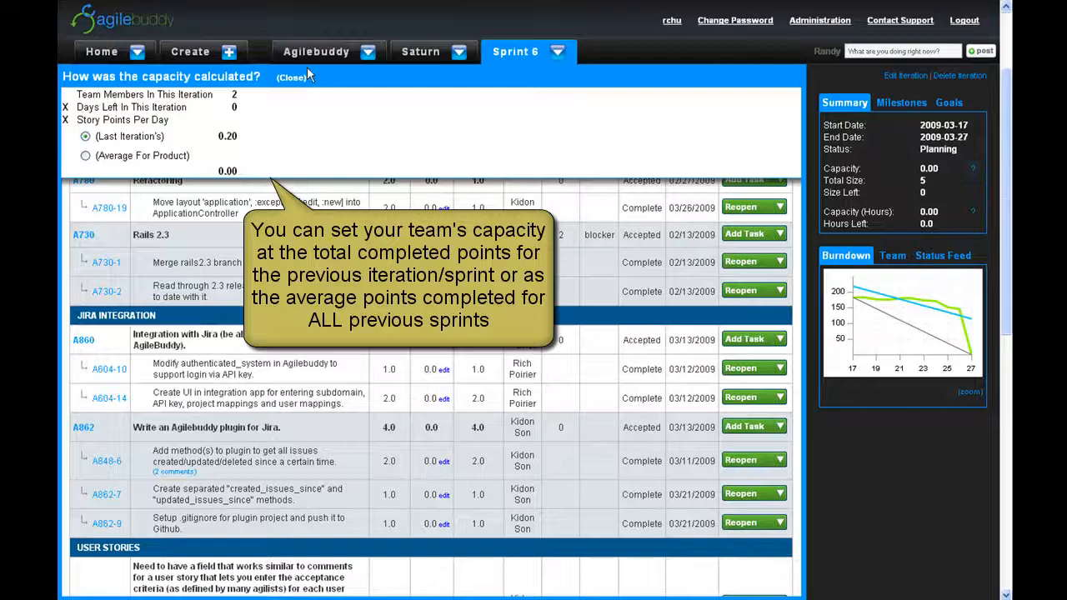
pyautogui.click(292, 78)
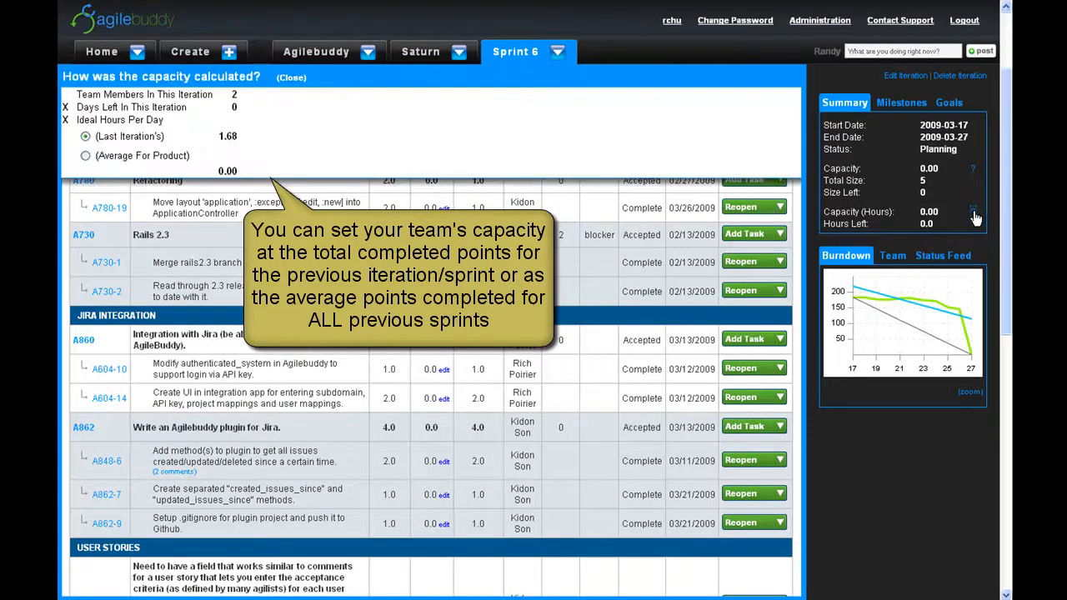
pyautogui.click(290, 77)
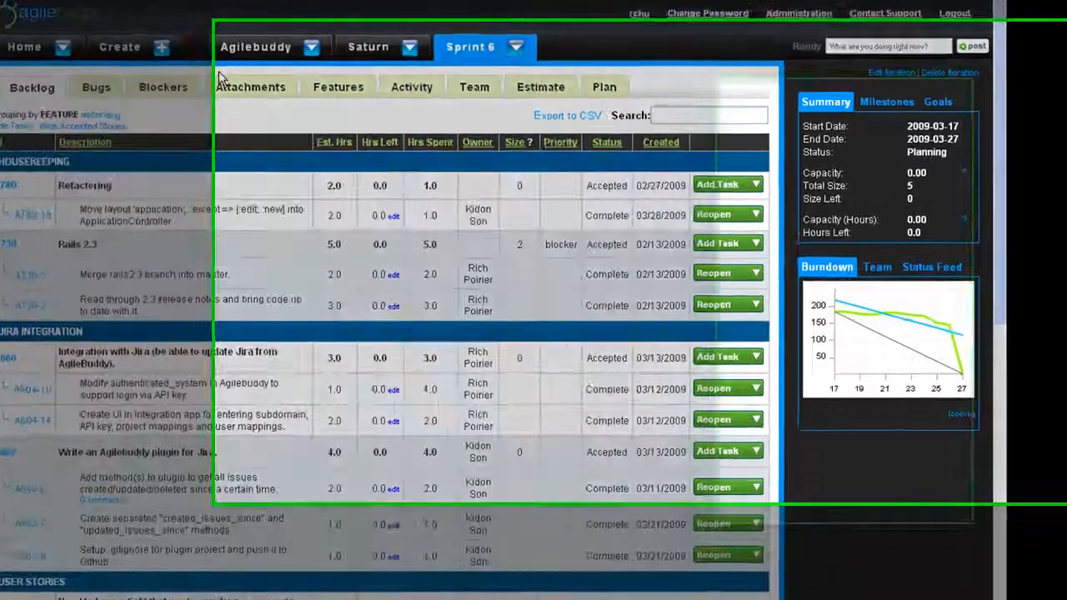
# - Add a new milestone in the calendar dated June 22, 2009
pyautogui.click(887, 102)
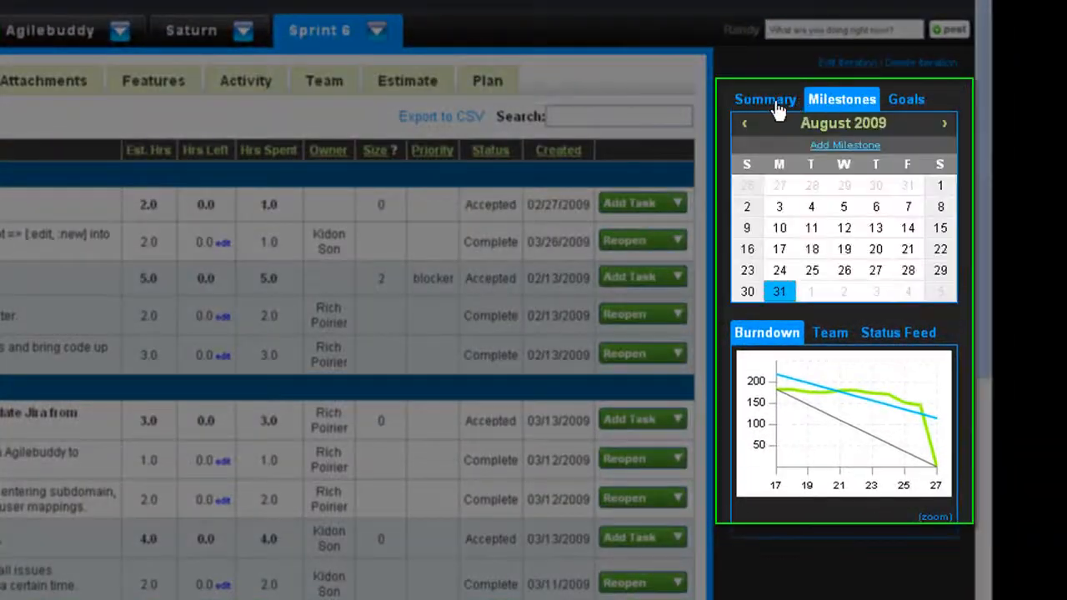
pyautogui.click(744, 124)
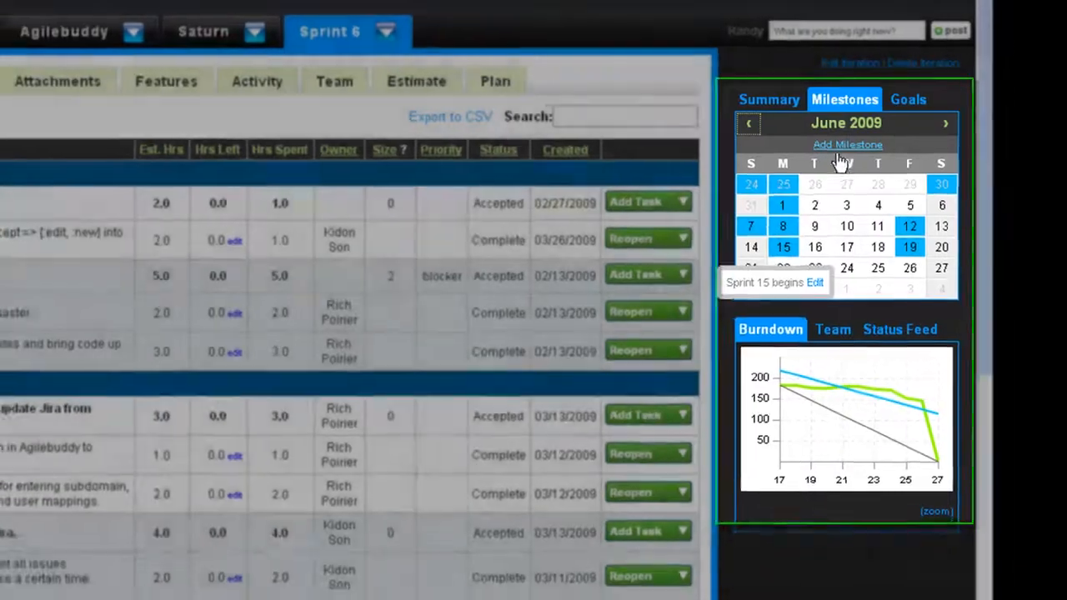
pyautogui.click(847, 145)
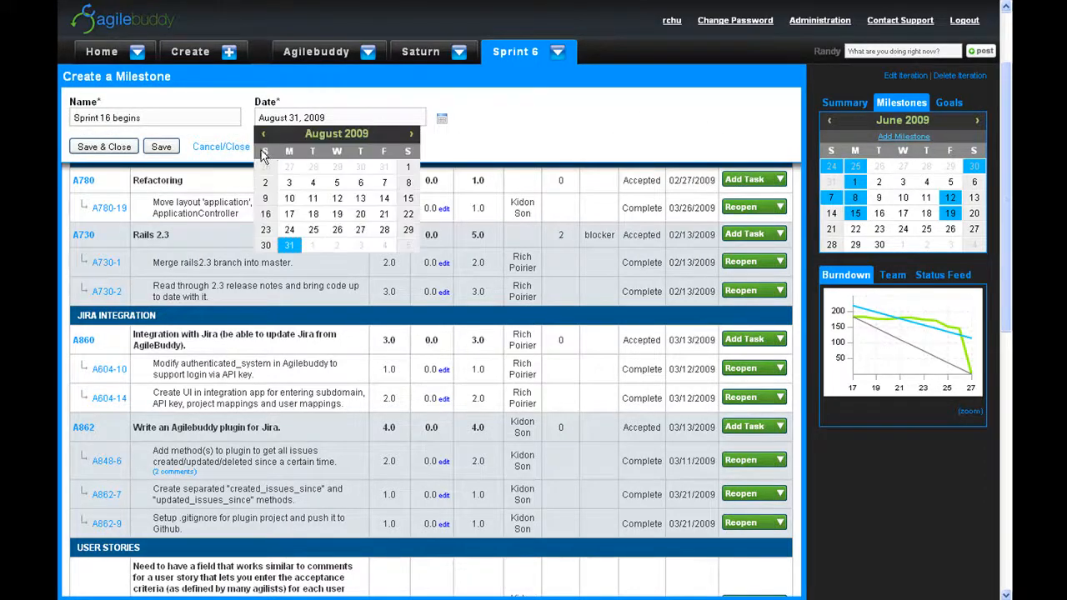
pyautogui.click(263, 134)
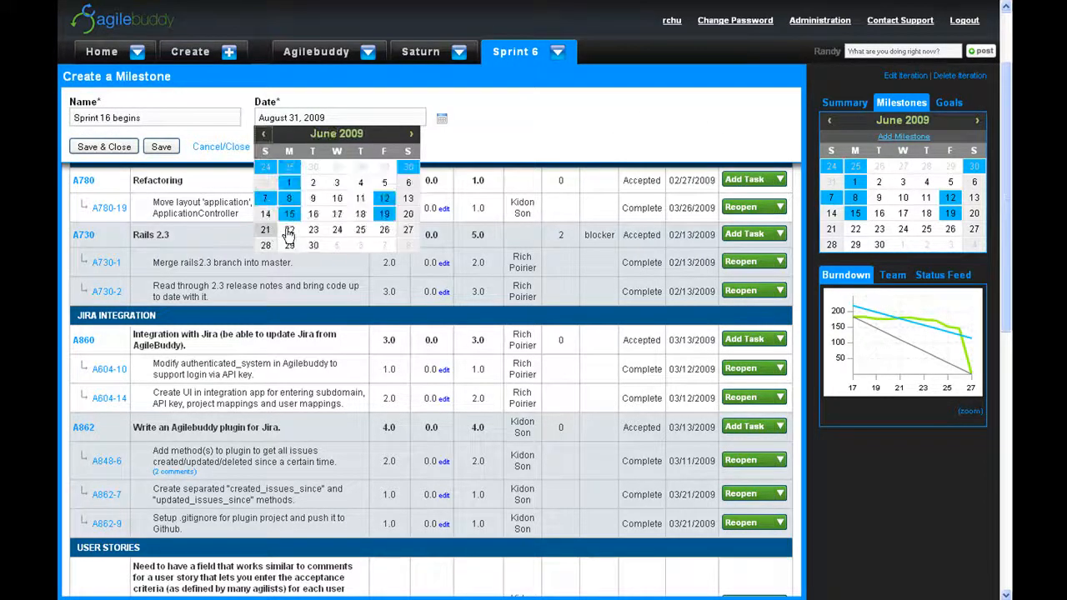
pyautogui.click(290, 230)
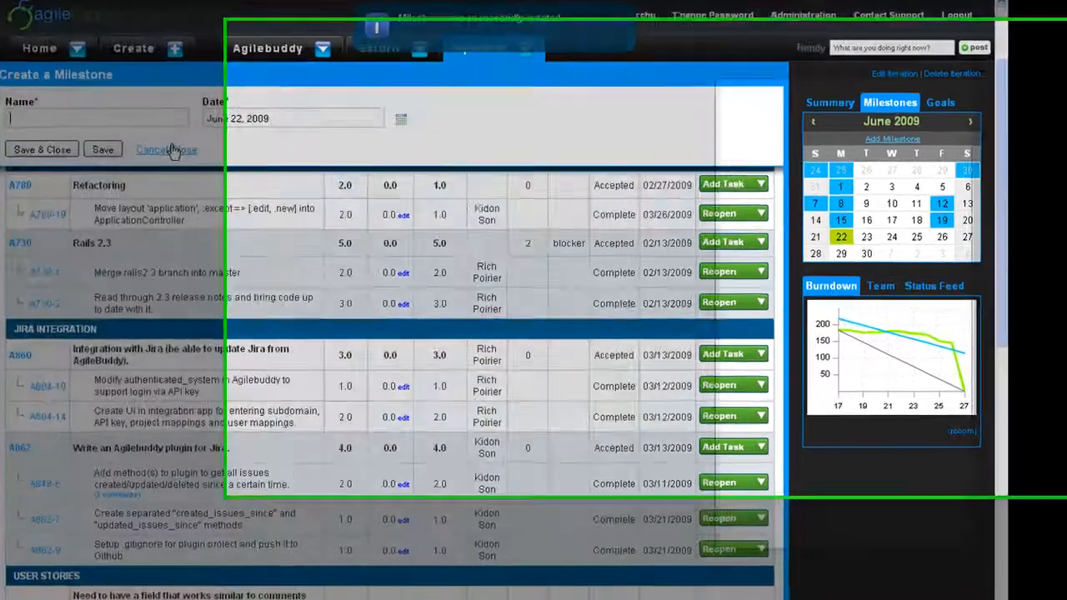
# - Show the sprint goals list: Jira integration, backlog sequencing, refactoring and usability fixes
pyautogui.click(940, 102)
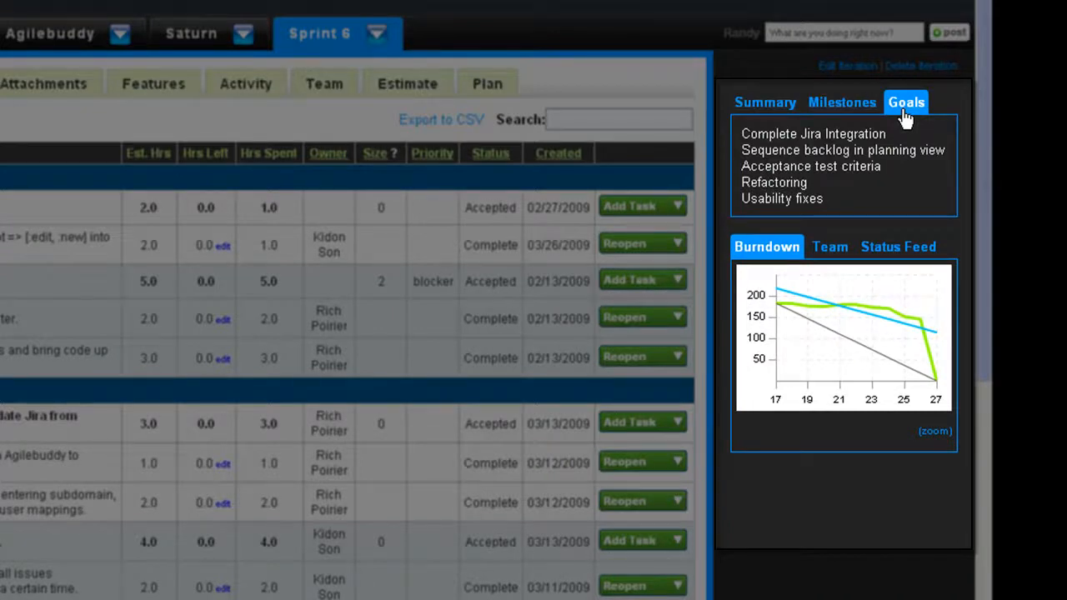
pyautogui.moveTo(797, 274)
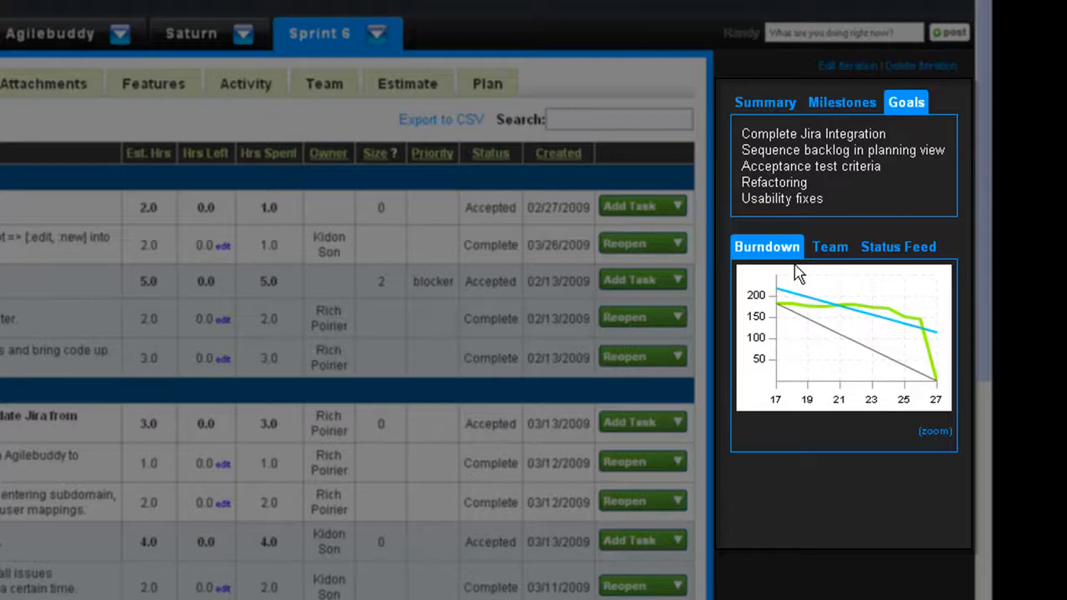
pyautogui.moveTo(934, 434)
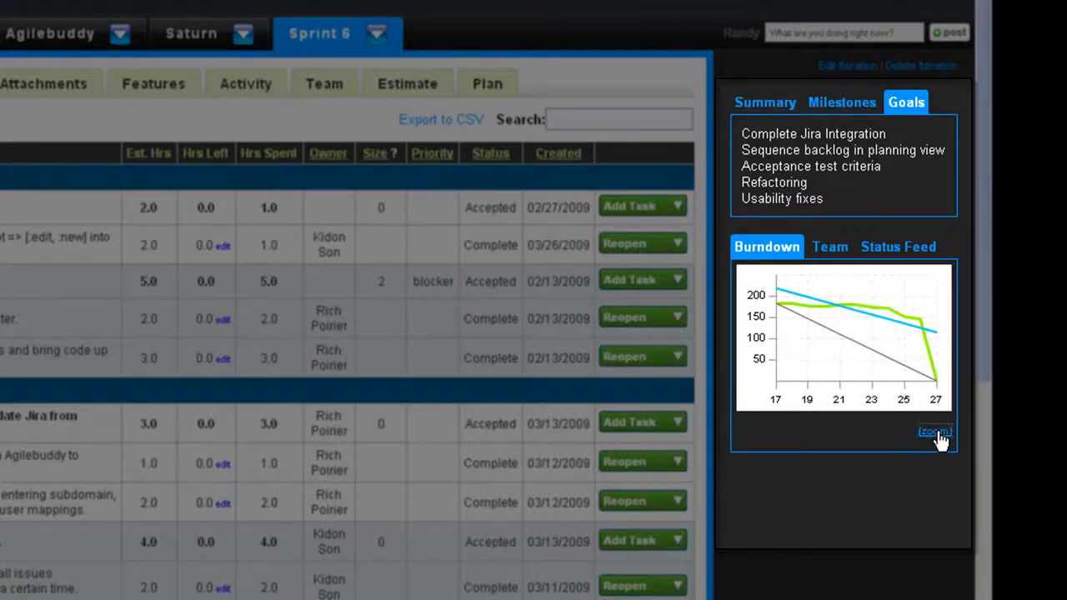
pyautogui.click(934, 432)
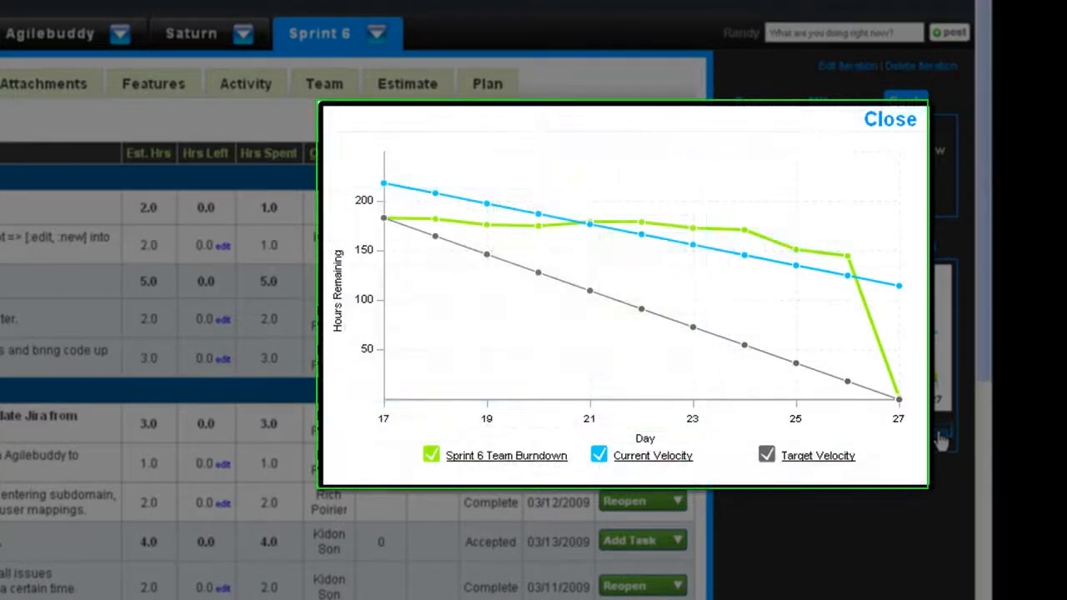
pyautogui.moveTo(434, 417)
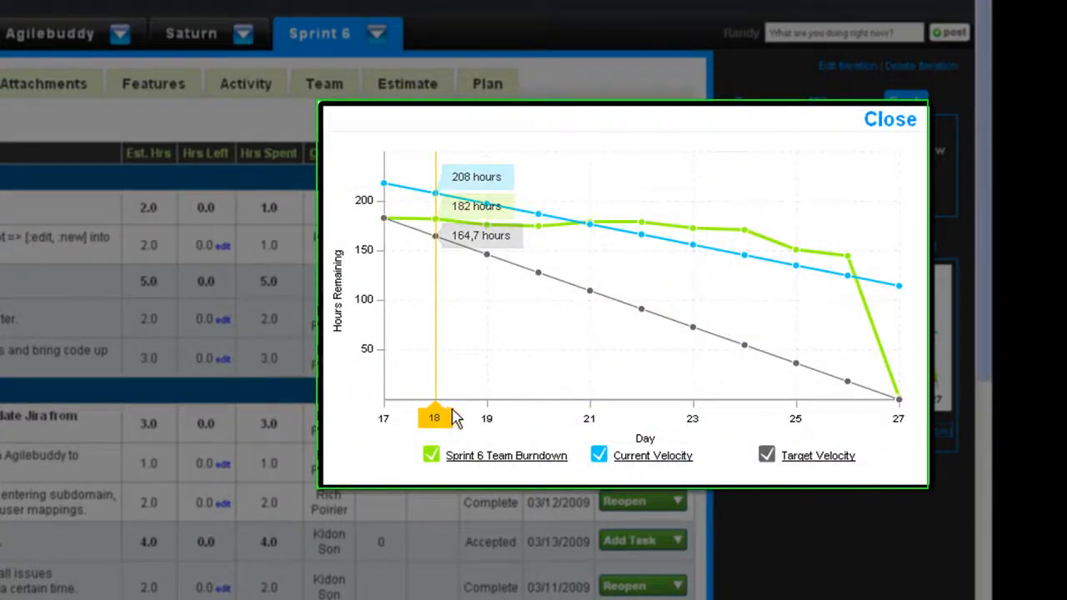
pyautogui.moveTo(692, 417)
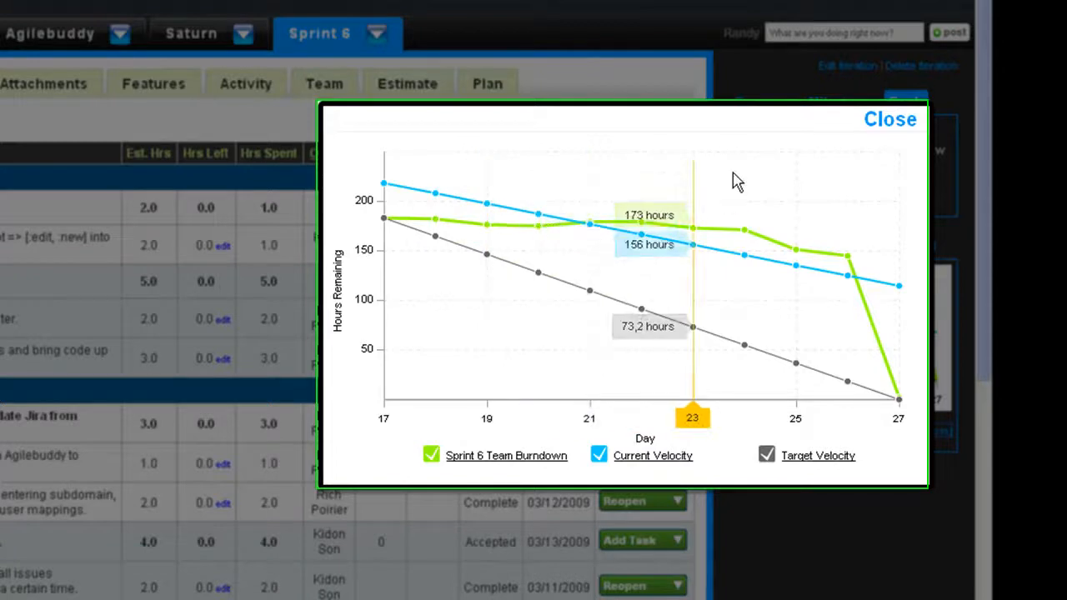
pyautogui.click(890, 118)
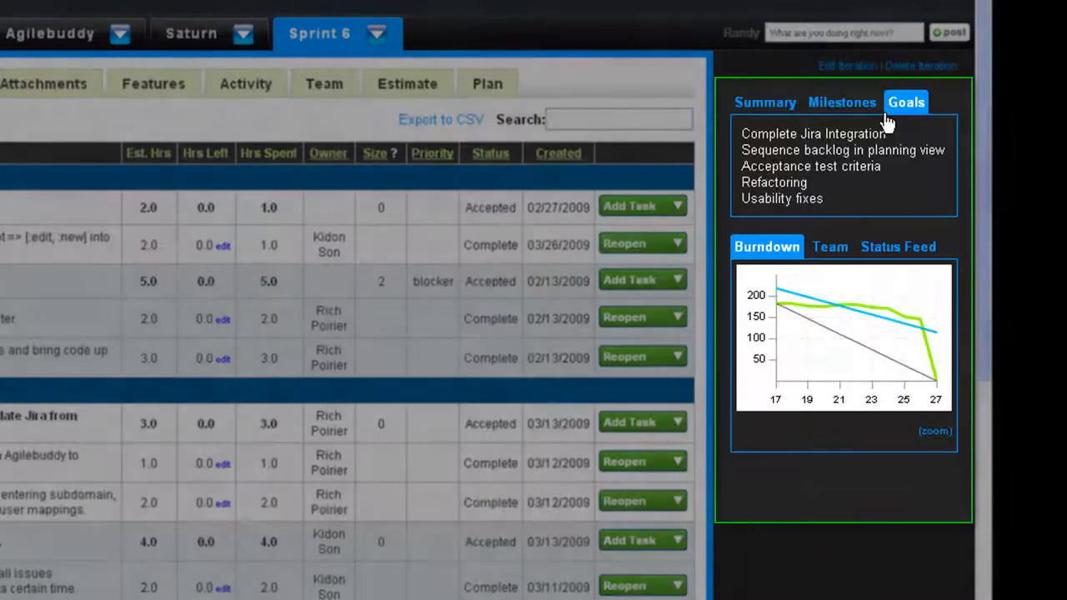
# - Post the status 'is demoing agilebuddy' to the team's status feed
pyautogui.click(831, 247)
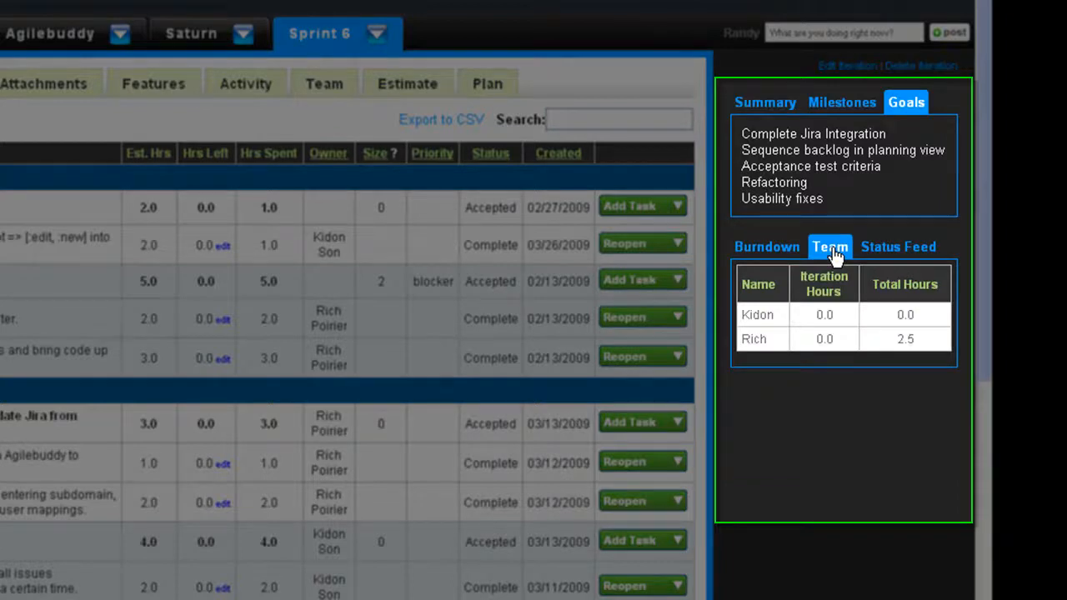
pyautogui.click(897, 247)
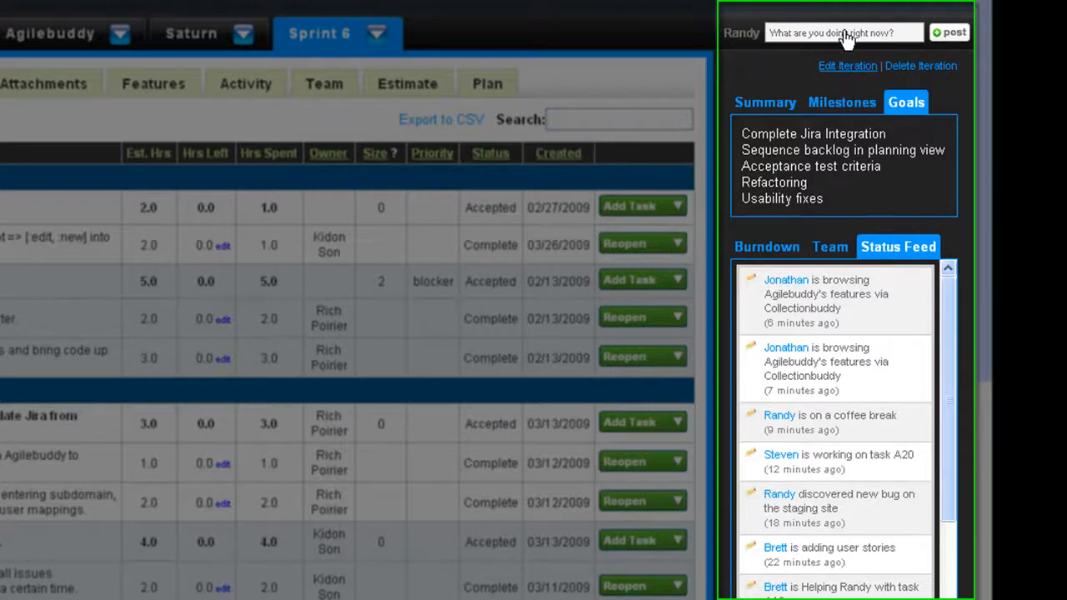
pyautogui.write('is is demo')
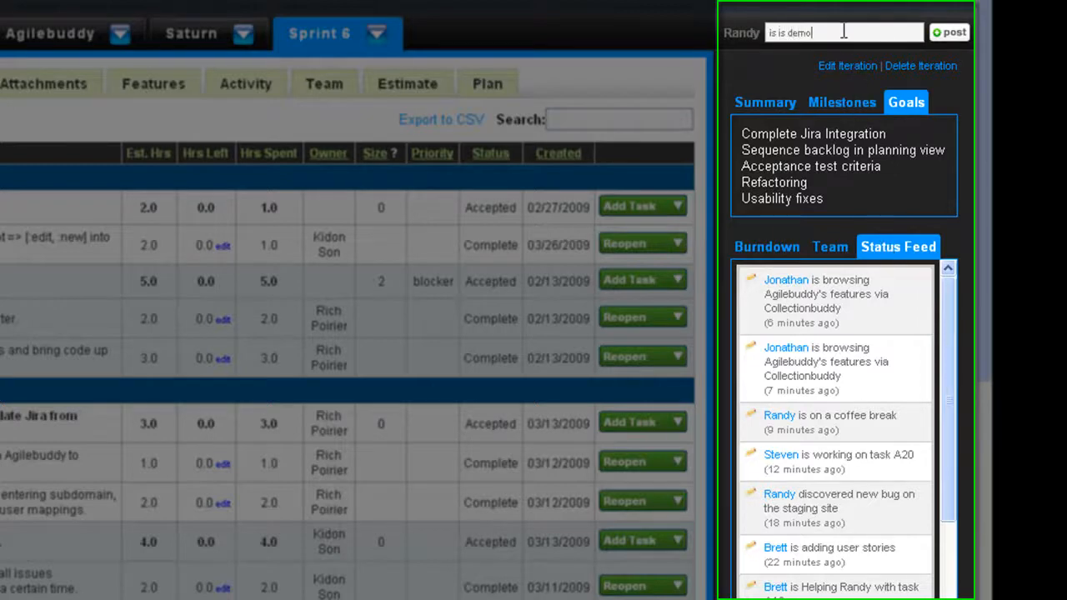
pyautogui.write('ing agilebudd')
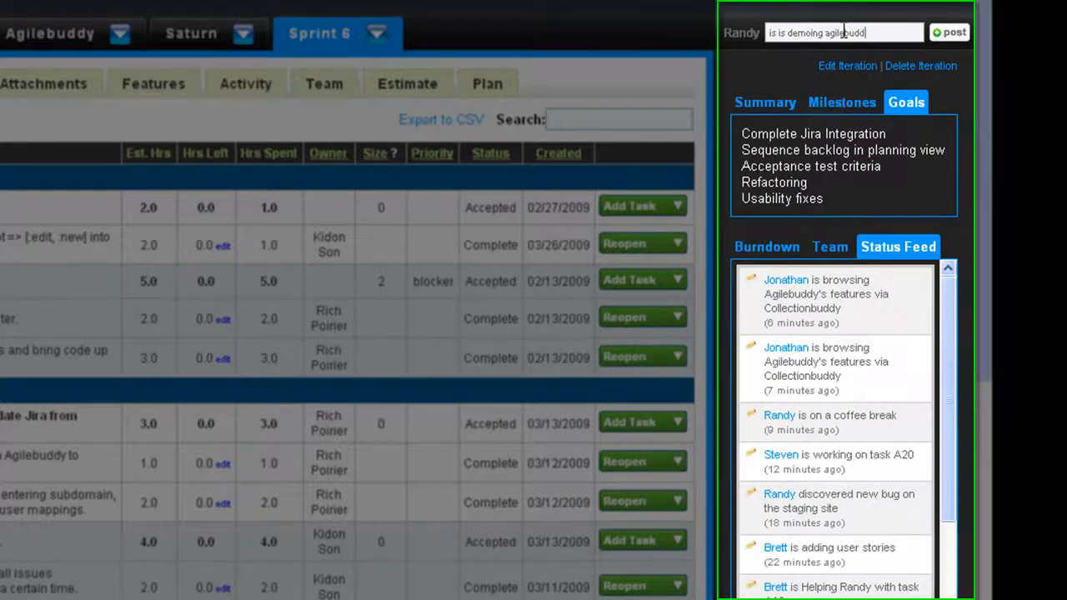
pyautogui.click(948, 32)
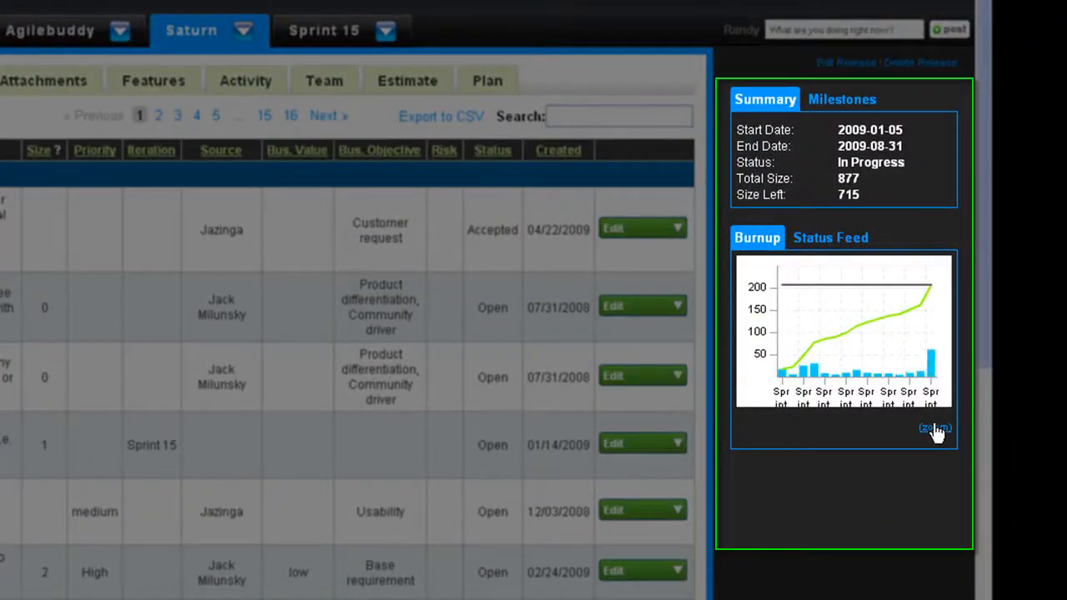
# - Enlarge the Saturn release burnup chart of cumulative story points, then close it
pyautogui.click(934, 427)
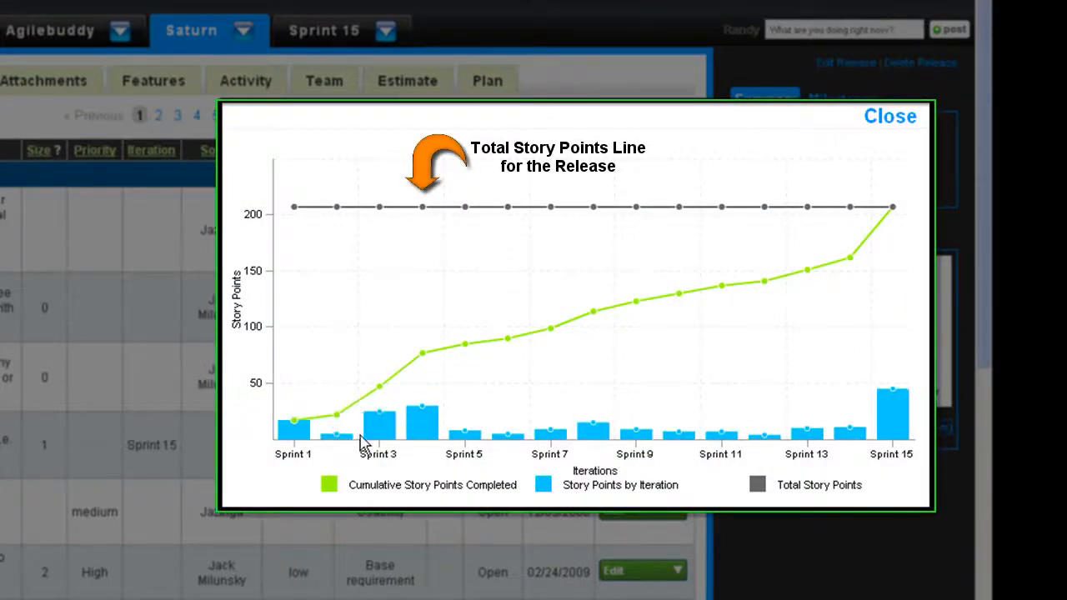
pyautogui.moveTo(301, 426)
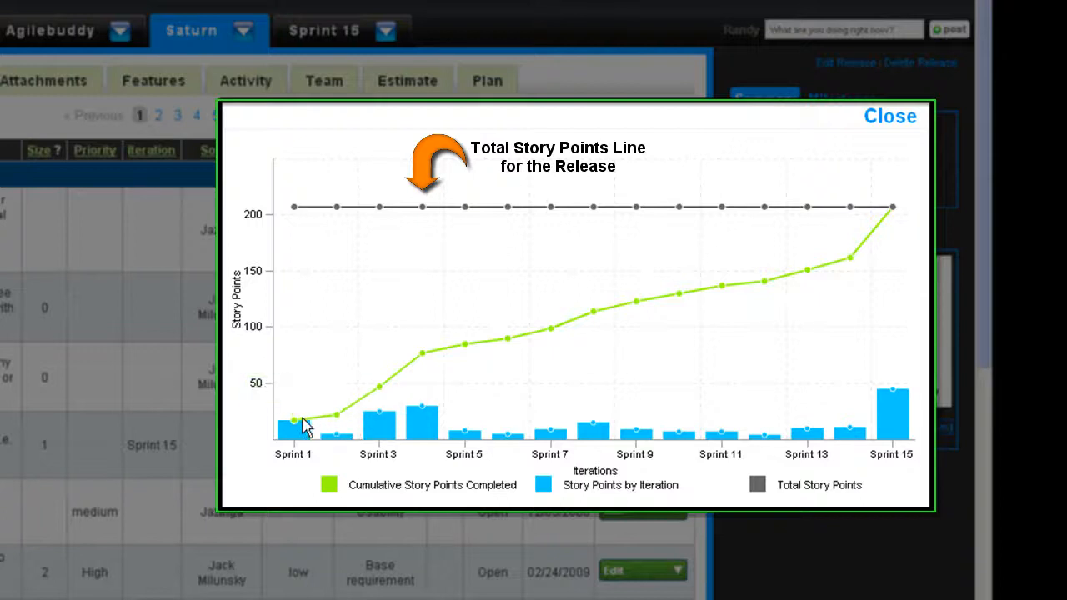
pyautogui.moveTo(382, 385)
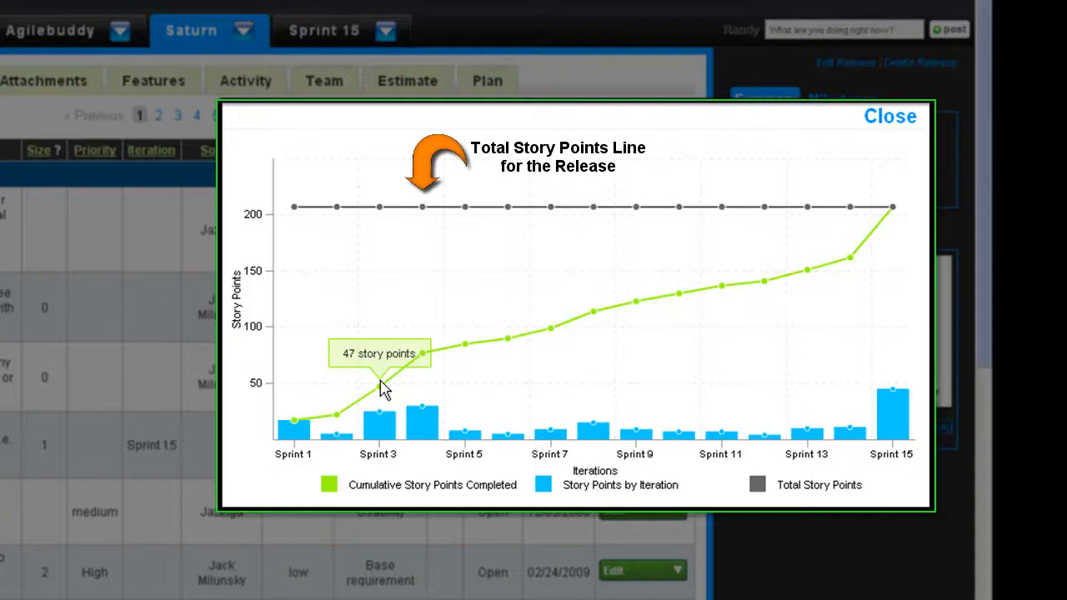
pyautogui.moveTo(891, 117)
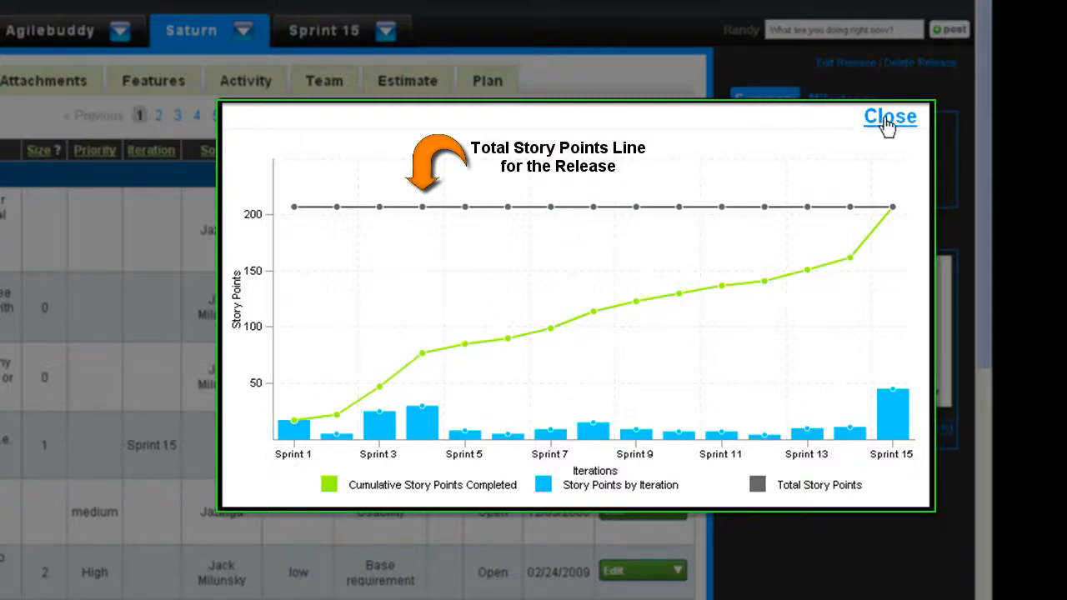
pyautogui.click(891, 117)
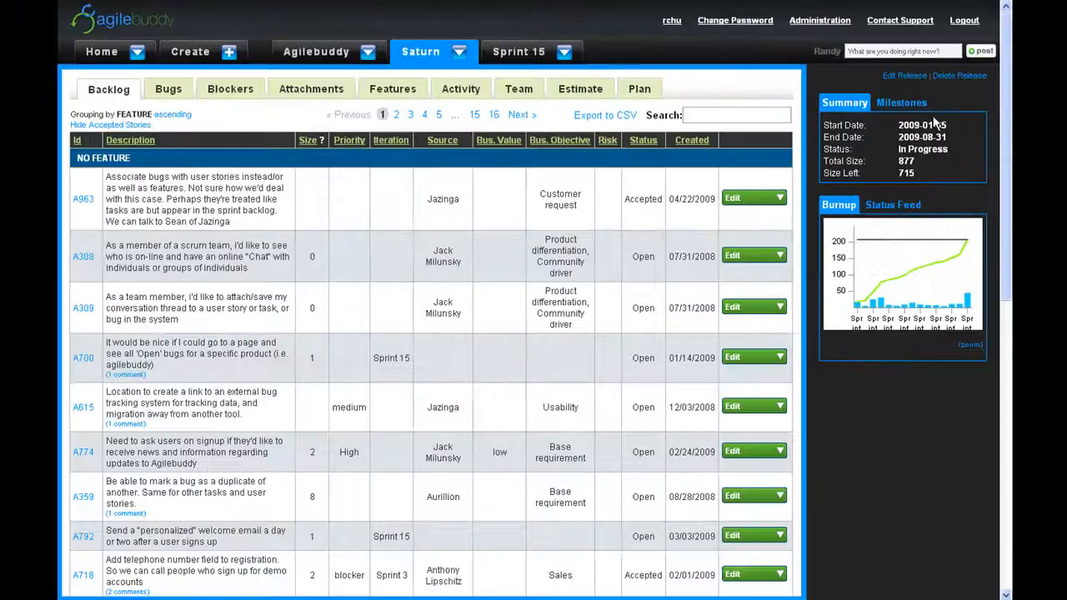